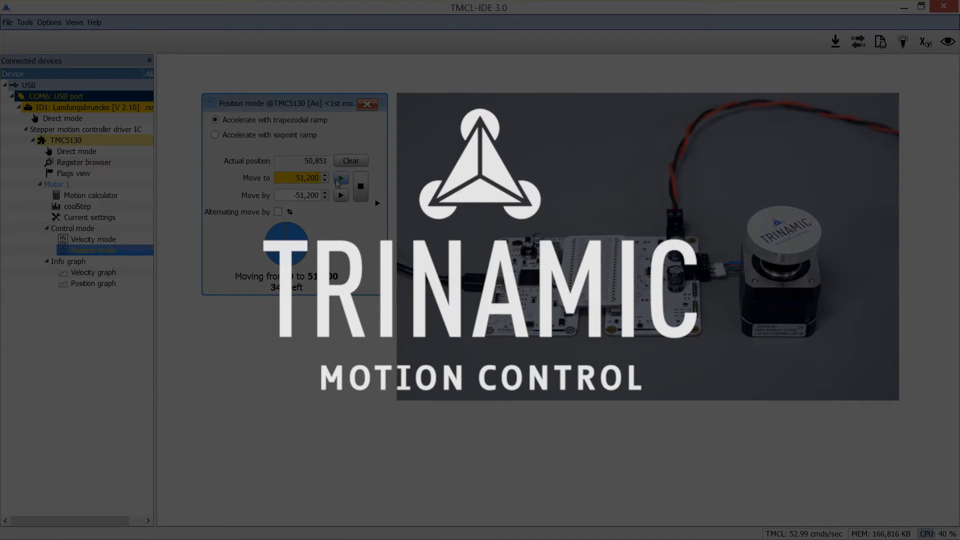
- Enter 51200 as the Move to target and start the move
{"action": "left_click", "coordinate": [215, 136]}
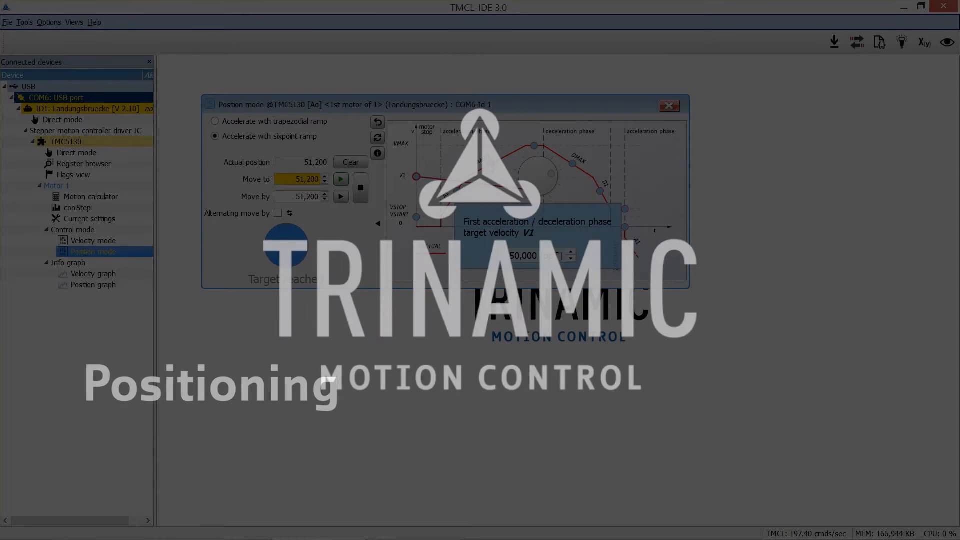
{"action": "left_click", "coordinate": [341, 177]}
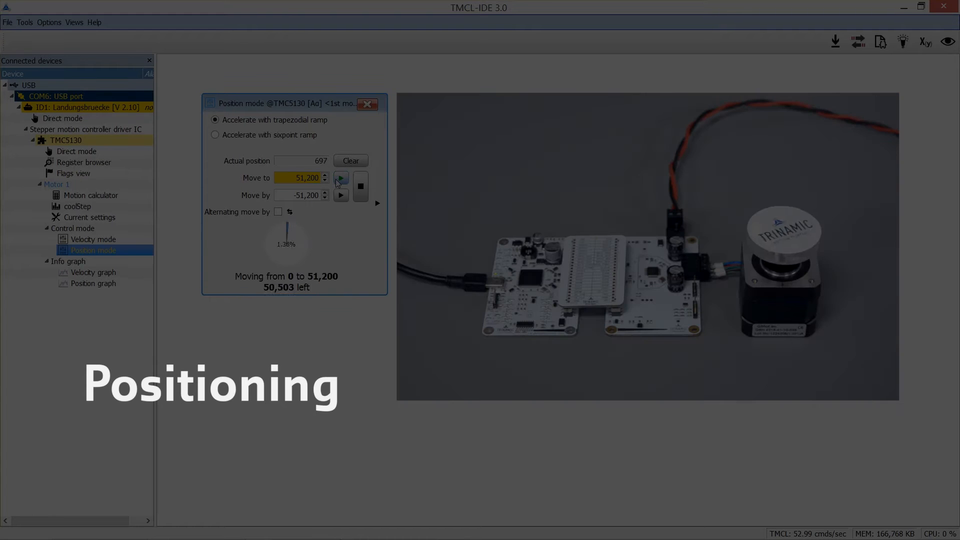
{"action": "left_click", "coordinate": [368, 103]}
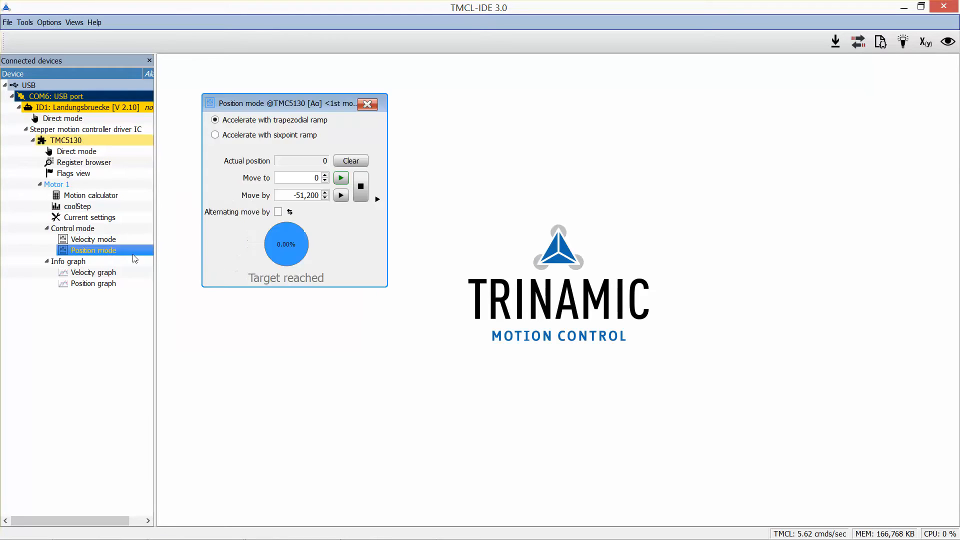
{"action": "type", "text": "51,200"}
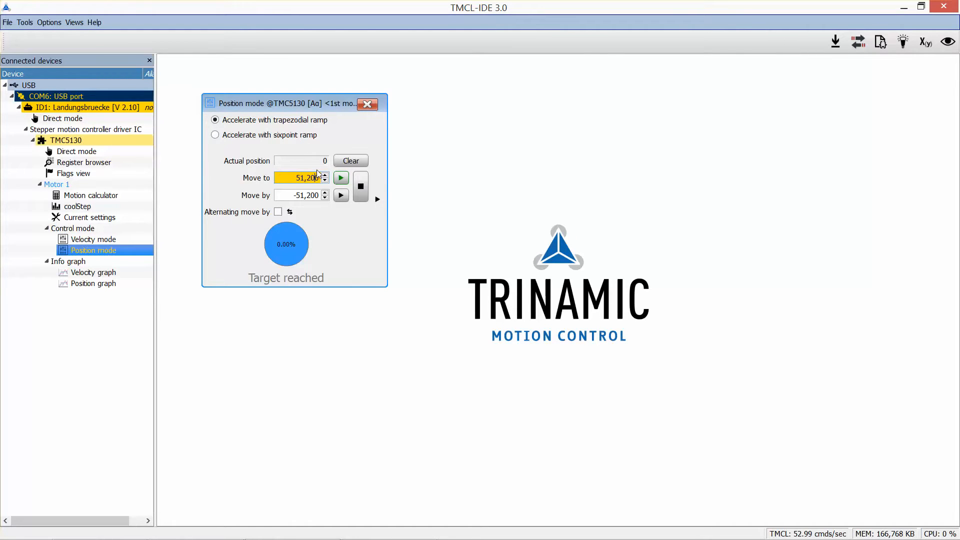
{"action": "left_click", "coordinate": [341, 177]}
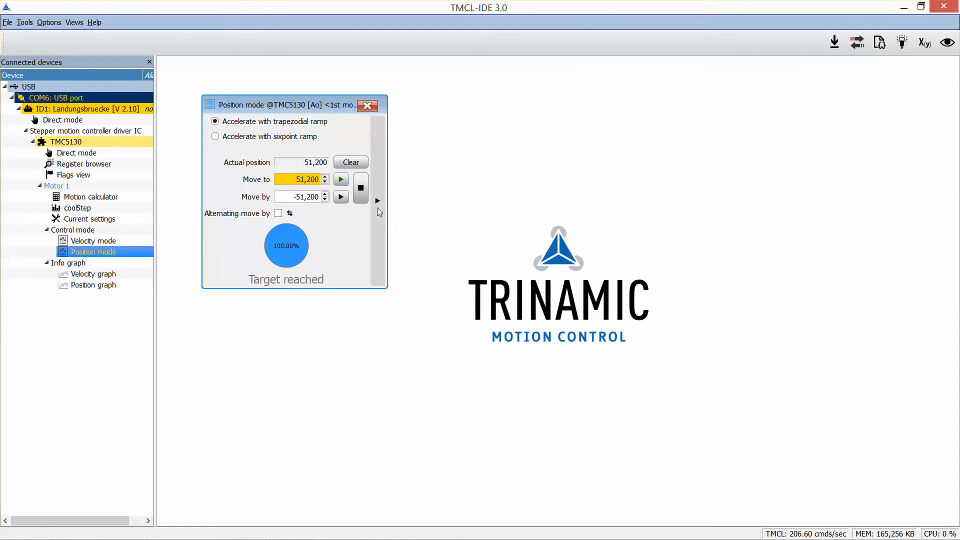
- Expand the velocity ramp diagram and switch to 'Accelerate with sixpoint ramp'
{"action": "left_click", "coordinate": [377, 201]}
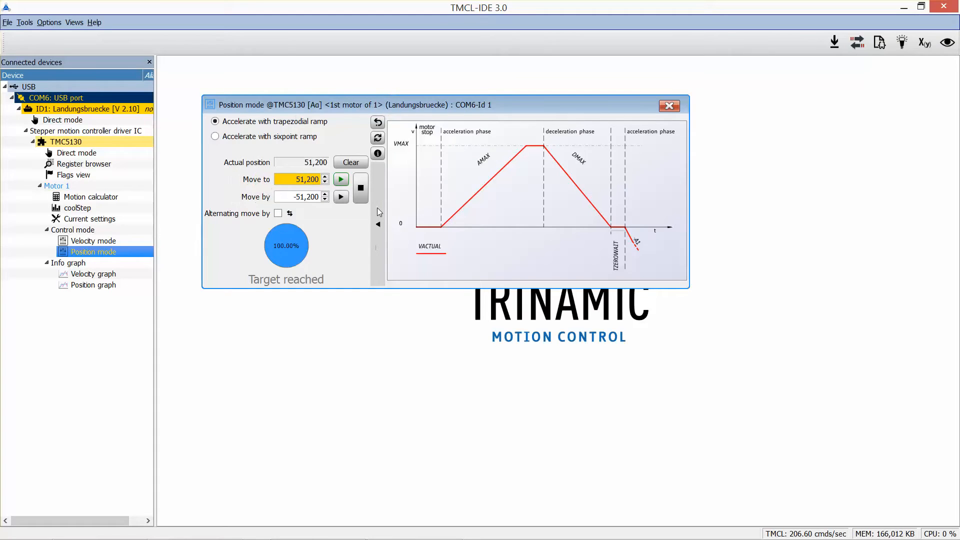
{"action": "left_click", "coordinate": [378, 223]}
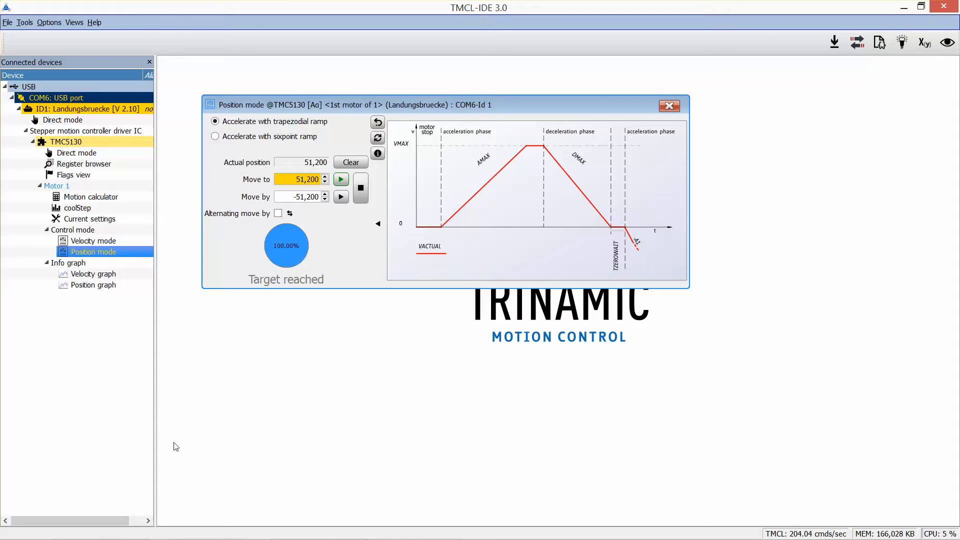
{"action": "left_click", "coordinate": [215, 136]}
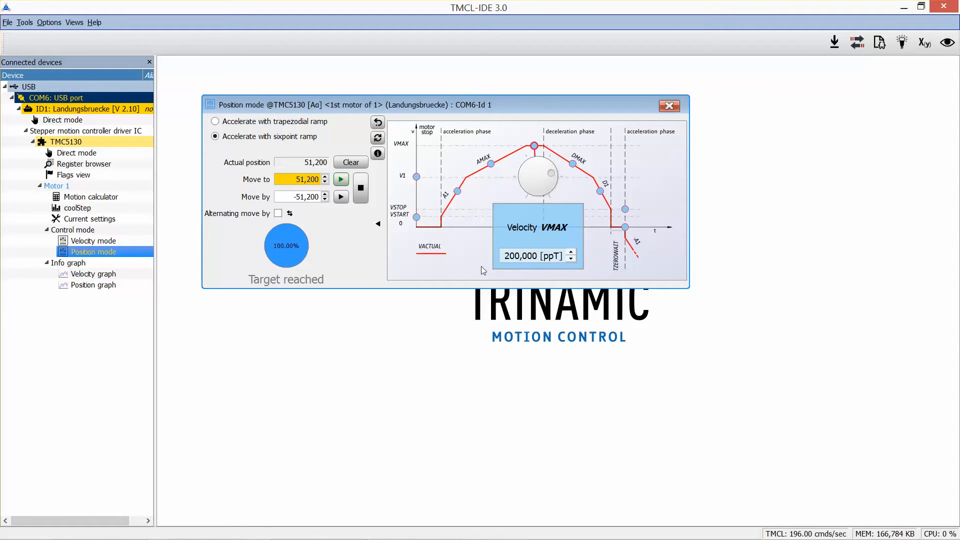
{"action": "mouse_move", "coordinate": [417, 218]}
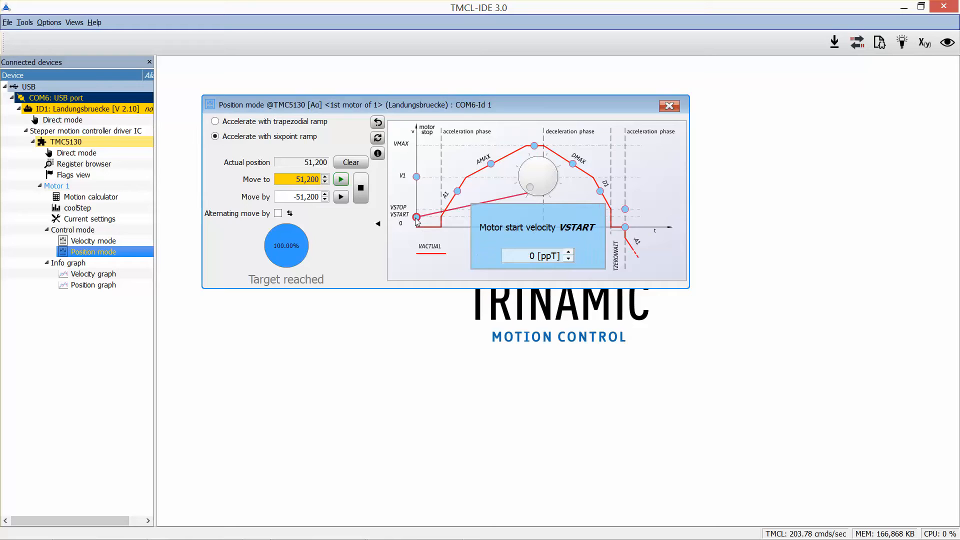
{"action": "mouse_move", "coordinate": [419, 177]}
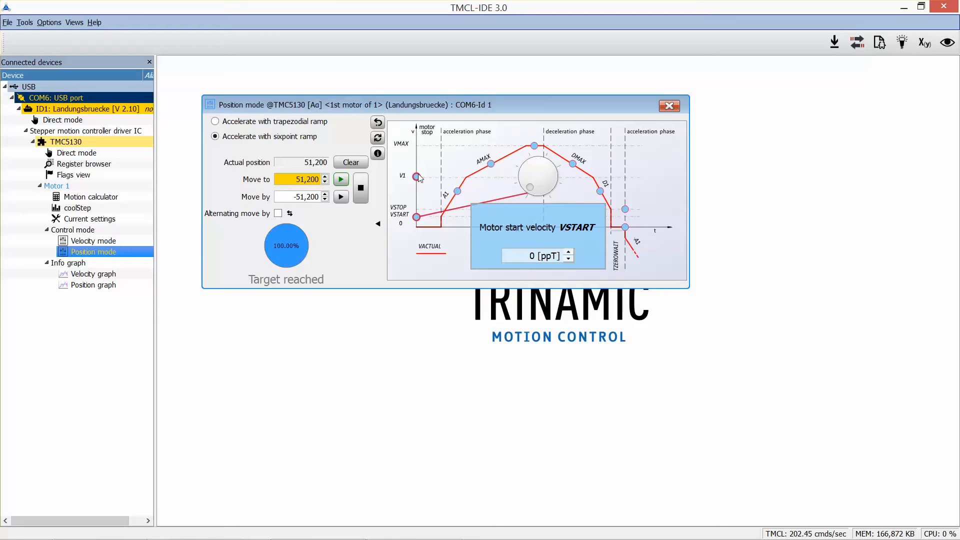
{"action": "mouse_move", "coordinate": [418, 177]}
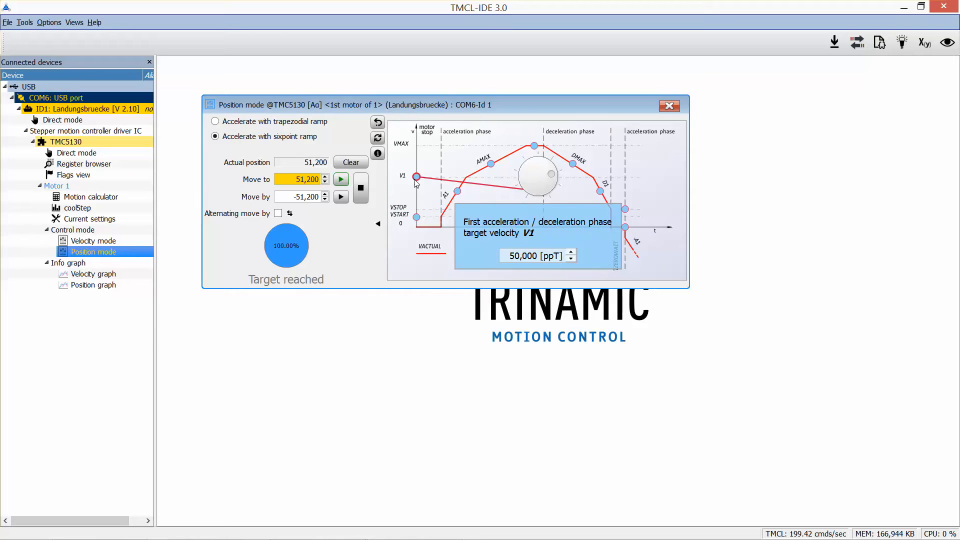
{"action": "mouse_move", "coordinate": [490, 165]}
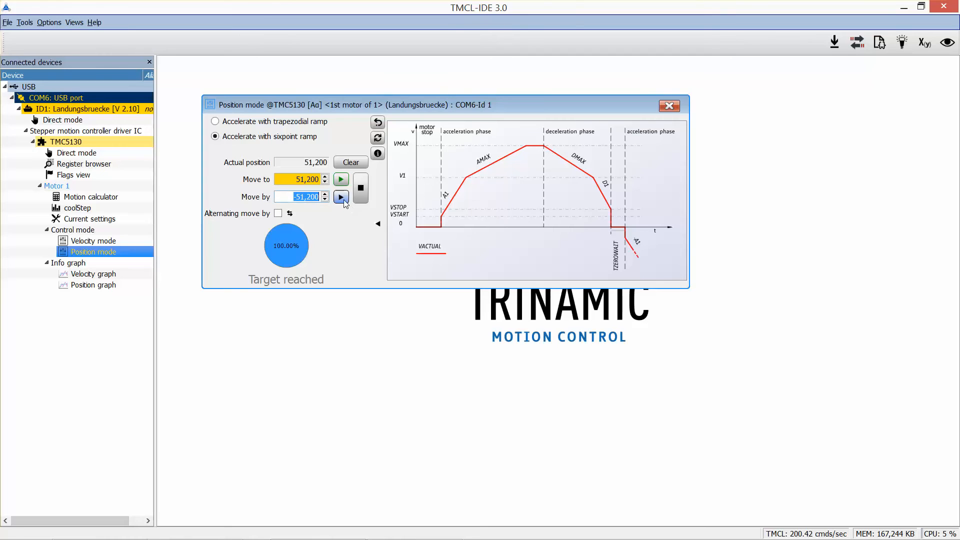
- Run two -51,200 relative moves, then an alternating move, ending at 68,314
{"action": "left_click", "coordinate": [341, 197]}
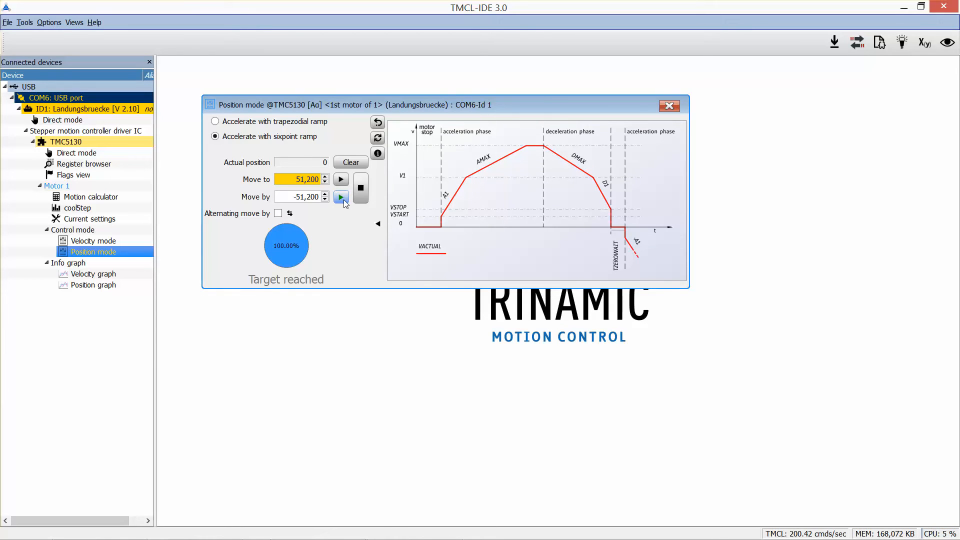
{"action": "left_click", "coordinate": [341, 197]}
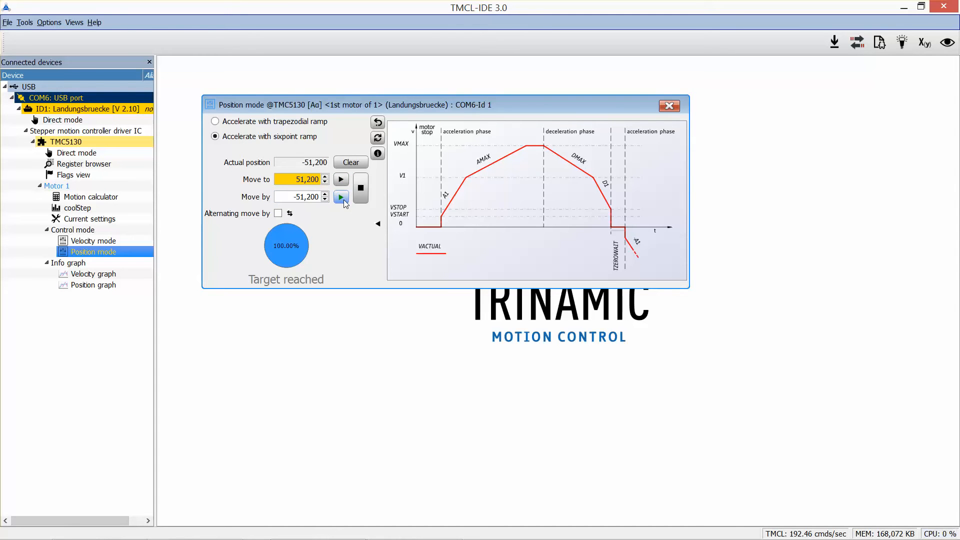
{"action": "left_click", "coordinate": [341, 196]}
{"action": "type", "text": "512"}
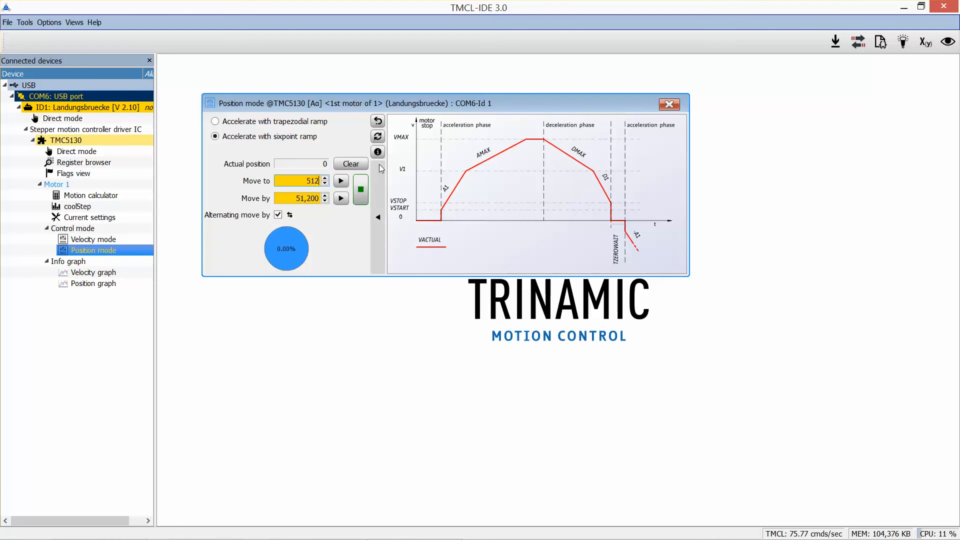
{"action": "left_click", "coordinate": [341, 180]}
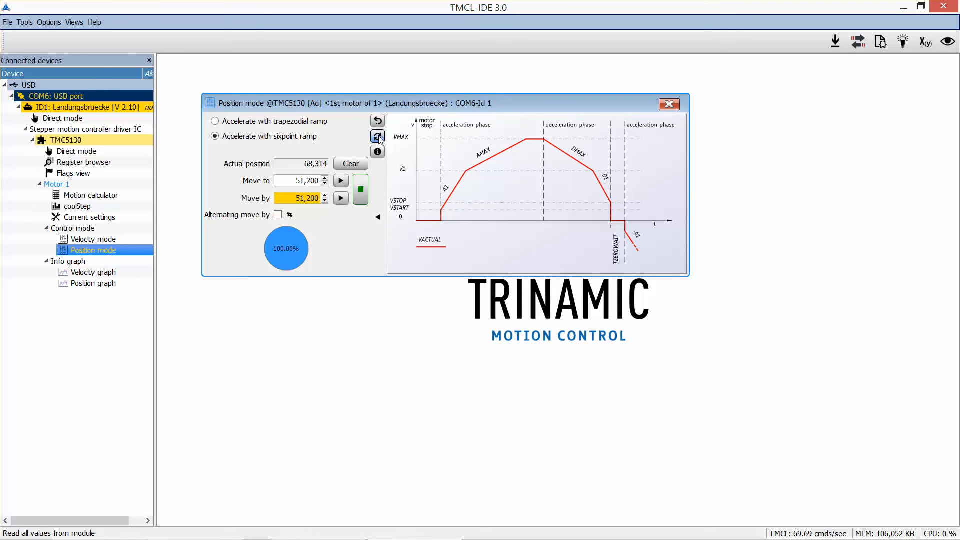
{"action": "mouse_move", "coordinate": [378, 136]}
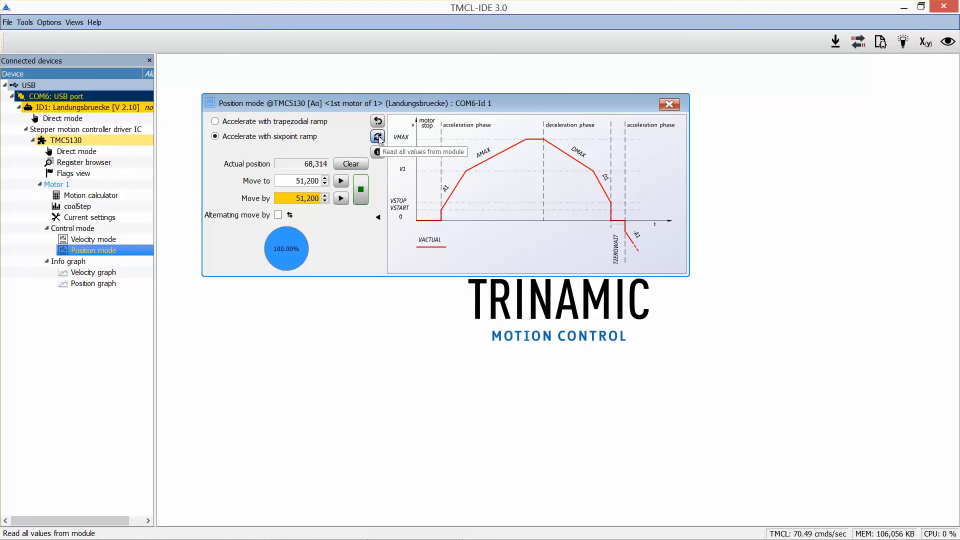
{"action": "mouse_move", "coordinate": [378, 152]}
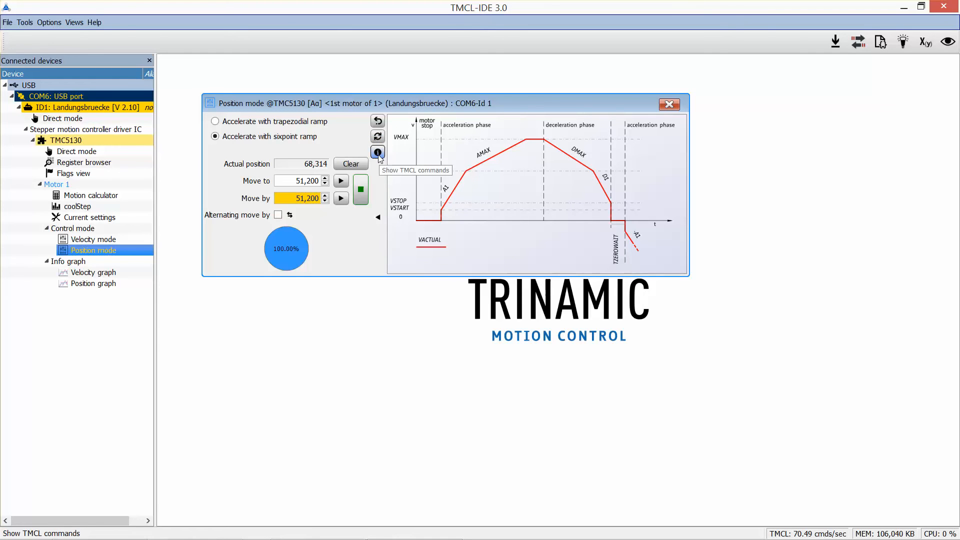
- Display the TMCL command list showing VMAX 200,000, V1 50,000 and AMAX 500
{"action": "left_click", "coordinate": [377, 153]}
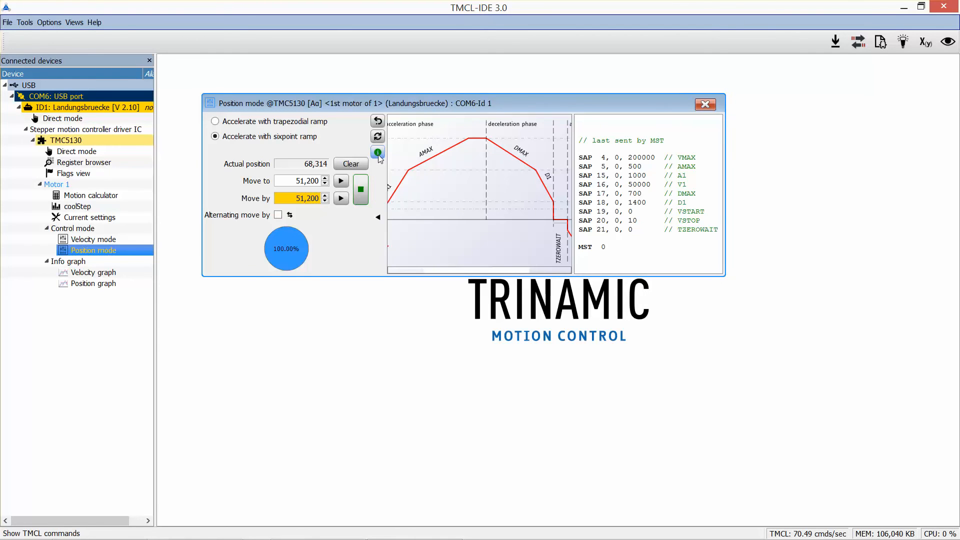